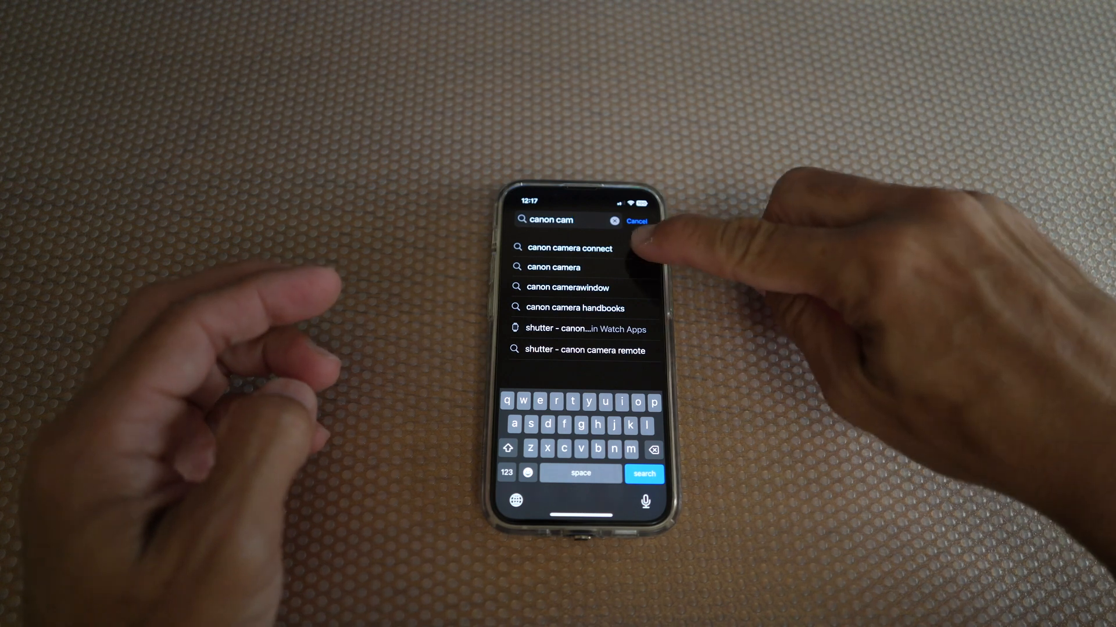
Search the App Store for 'canon camera connect' and open the installed app.
left_click(571, 248)
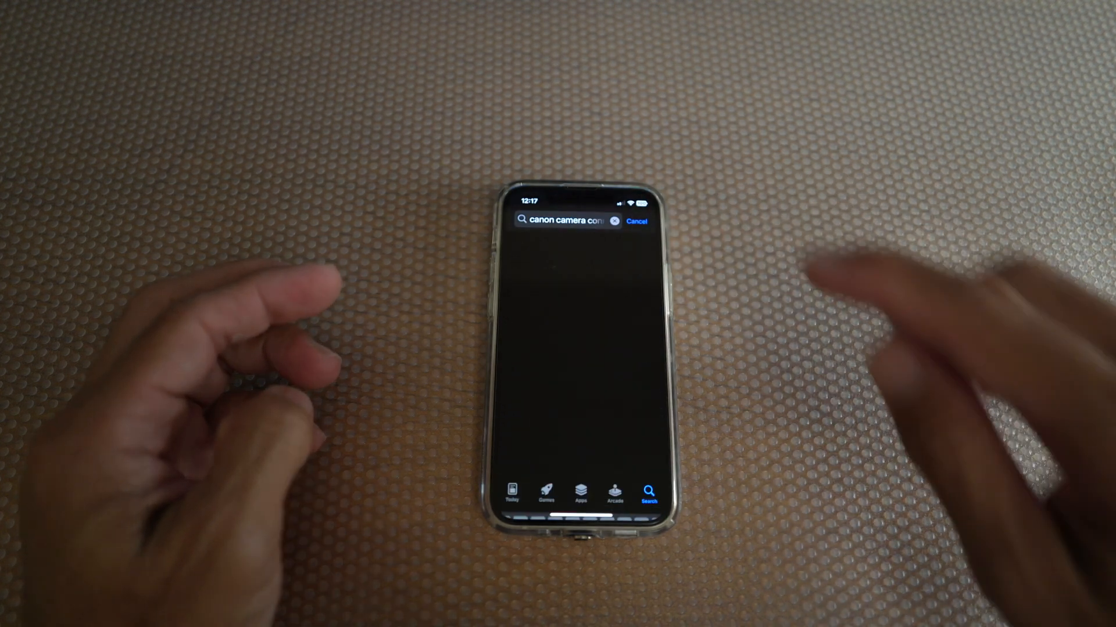
key("enter")
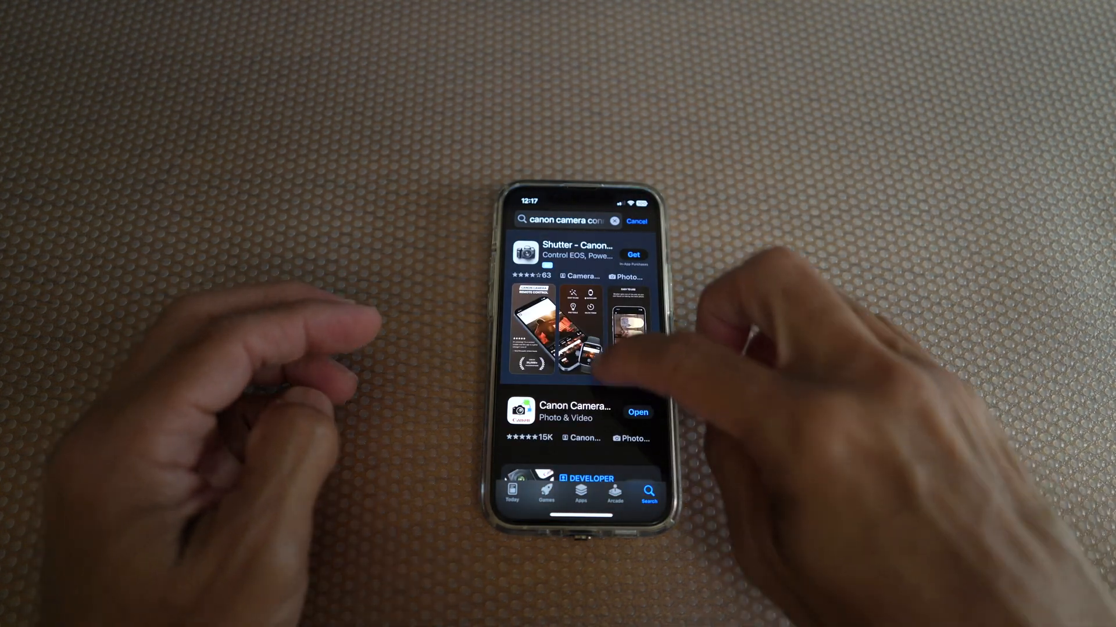
scroll("down", 3)
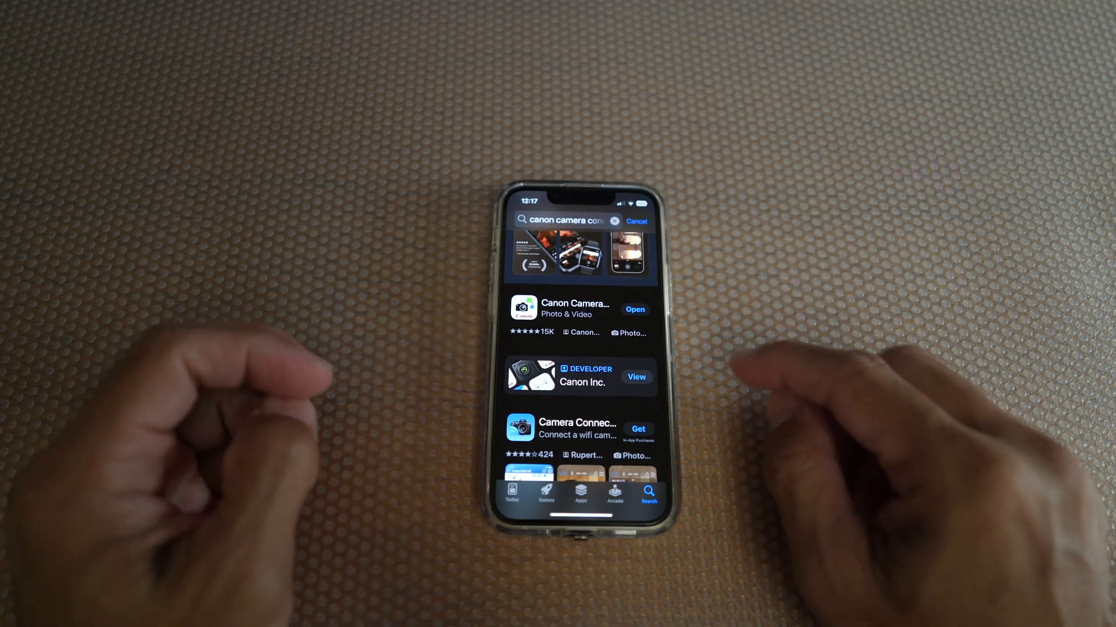
left_click(635, 308)
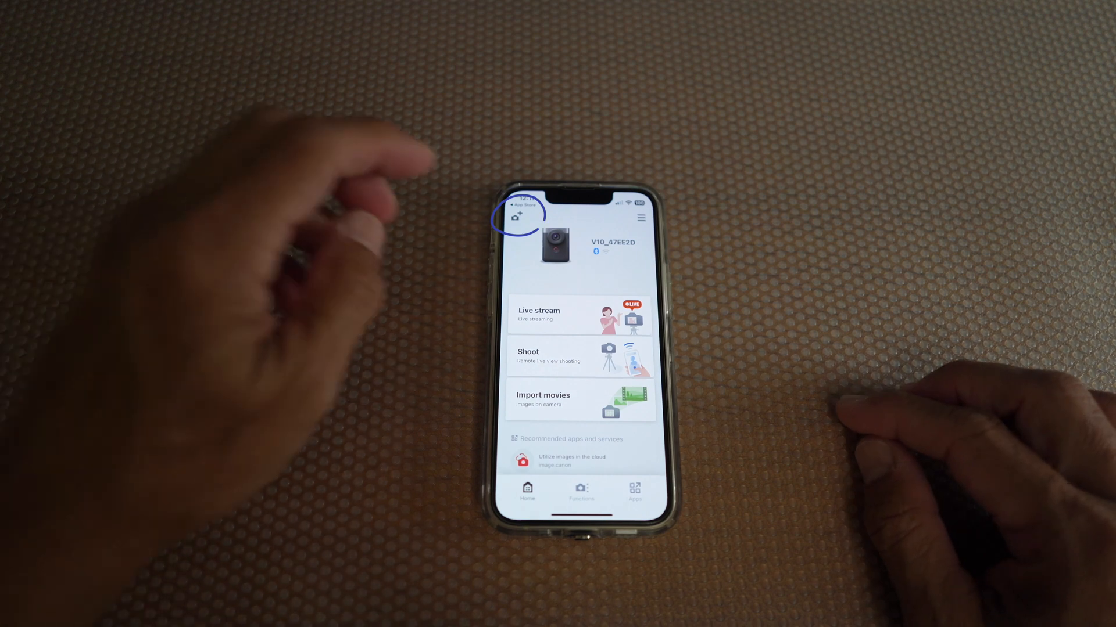
Open Camera registration to view the camera model list, including the PowerShot V10.
left_click(520, 216)
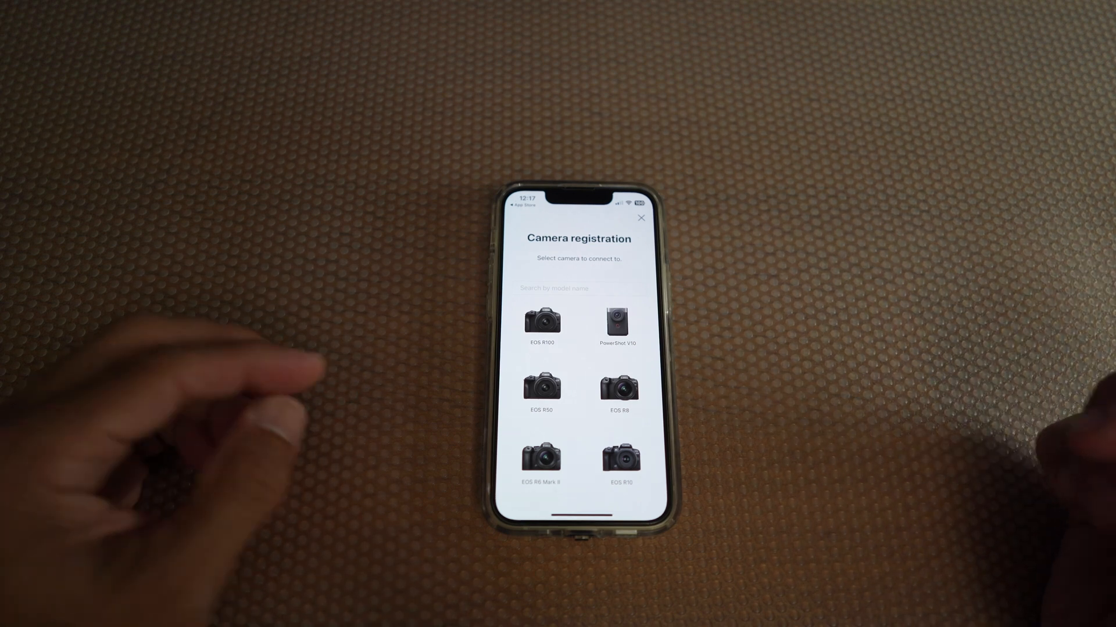
mouse_move(853, 462)
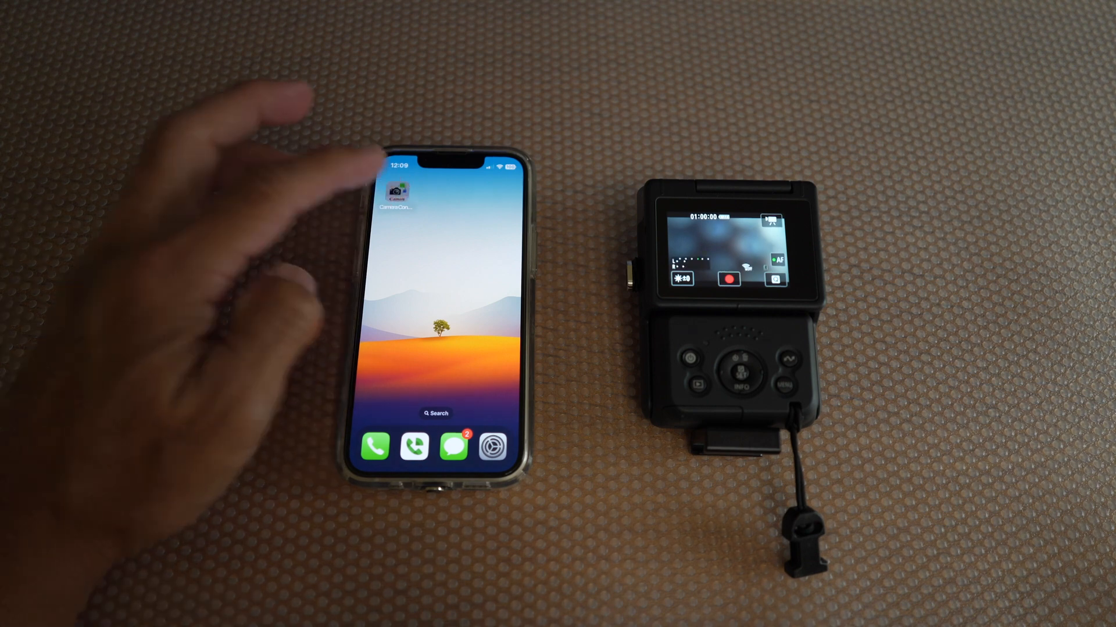
Run Firmware update from the menu to find V10 firmware 1.1.0 (current 1.0.1).
left_click(395, 192)
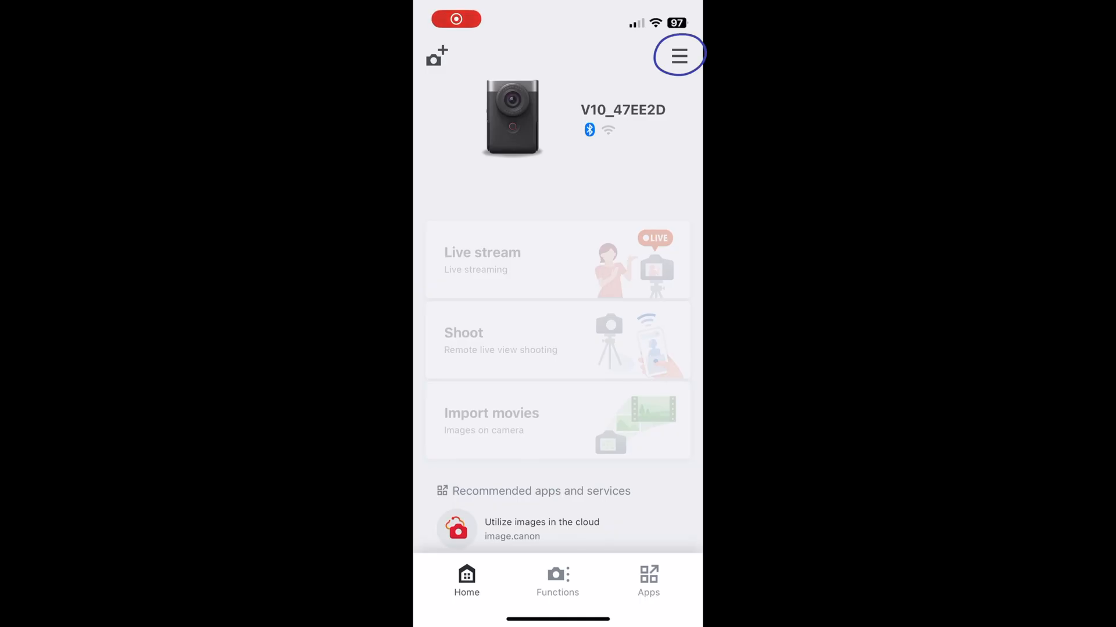
left_click(678, 56)
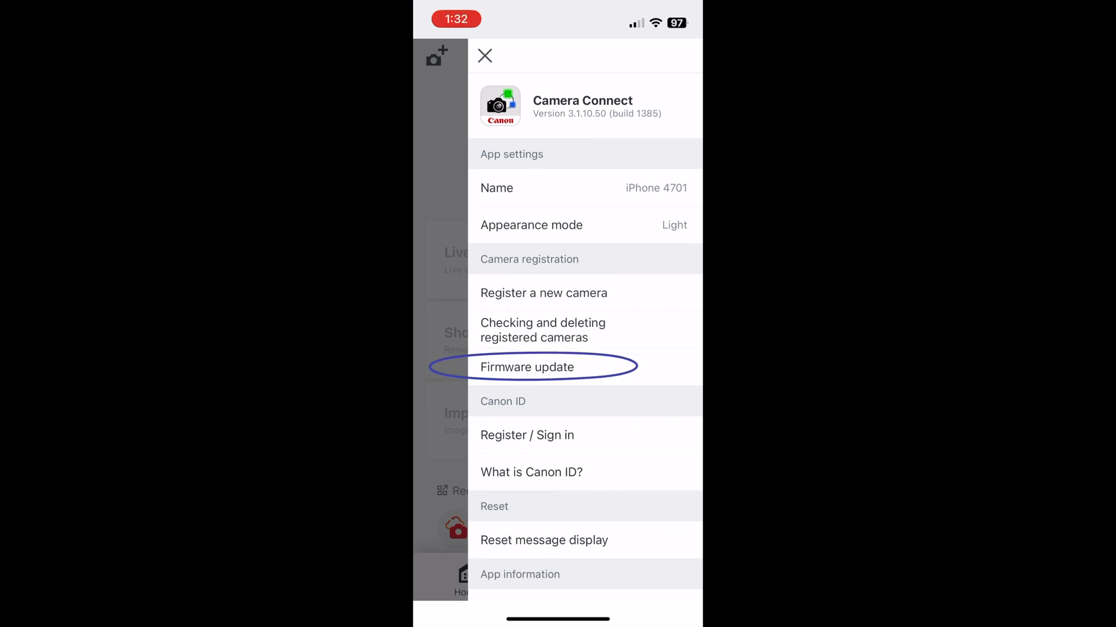
left_click(527, 367)
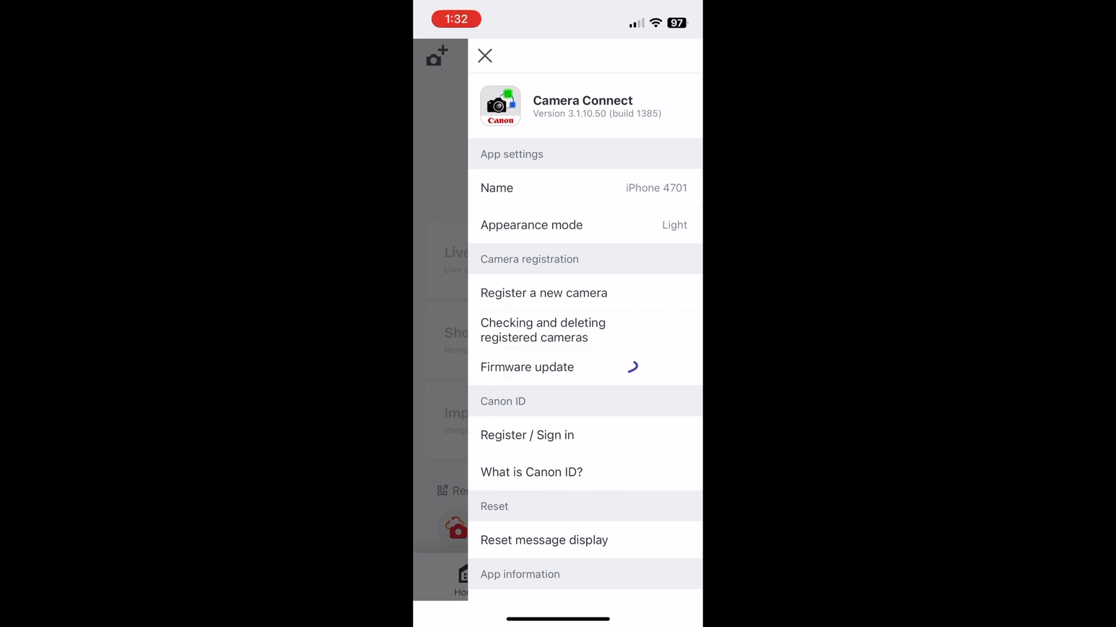
left_click(527, 367)
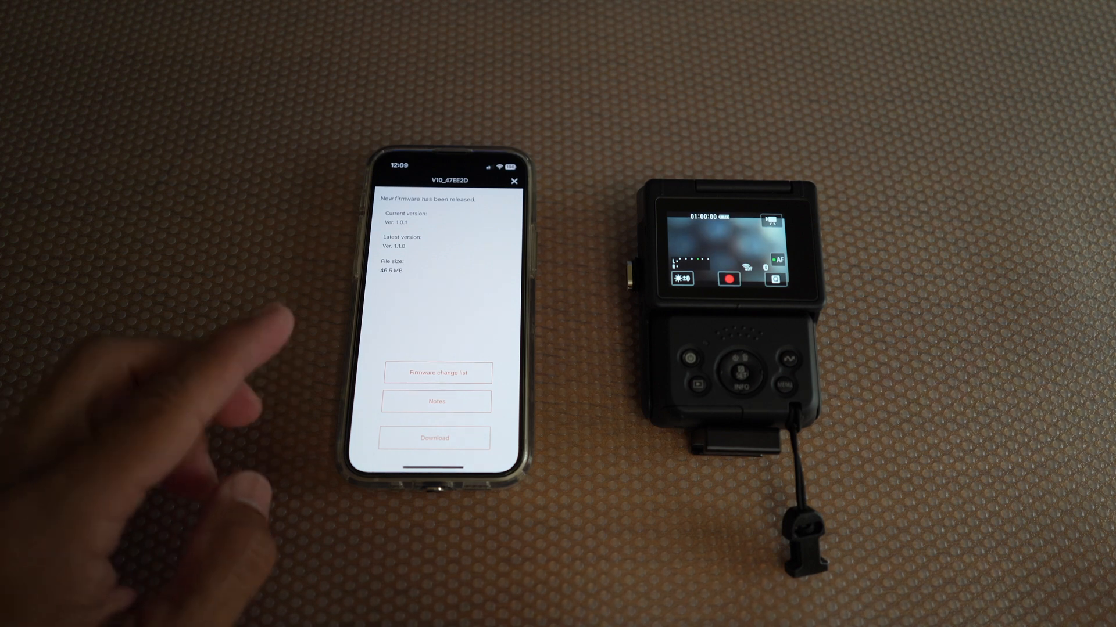
mouse_move(320, 242)
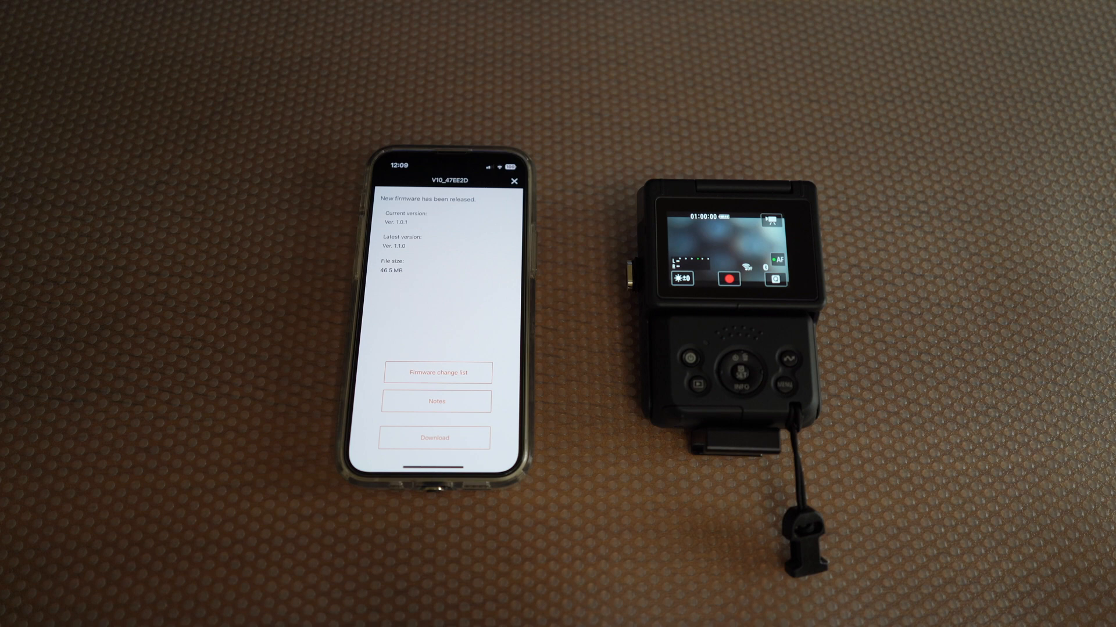
Download firmware 1.1.0 after agreeing to the Software License Agreement.
left_click(434, 438)
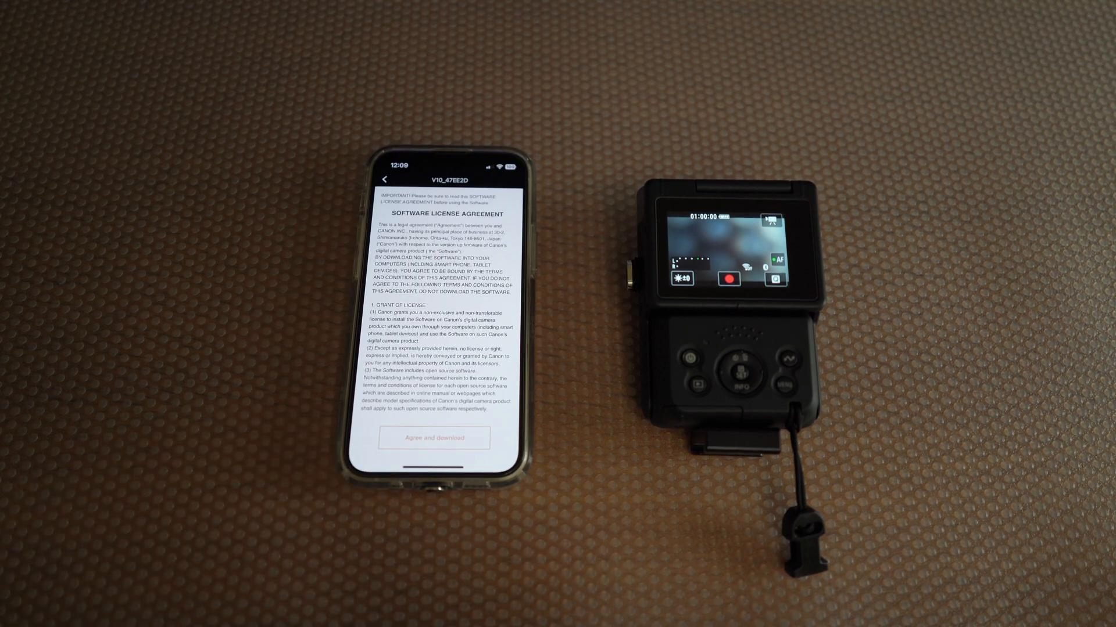
left_click(433, 437)
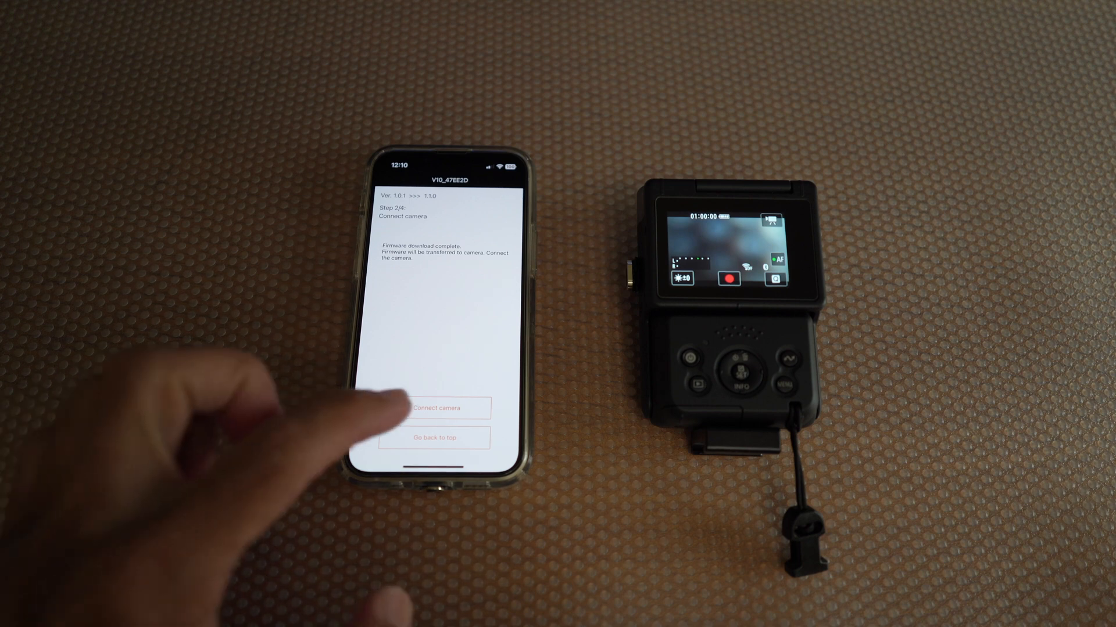
Connect to the camera and join its Wi-Fi network to transfer the firmware.
left_click(434, 407)
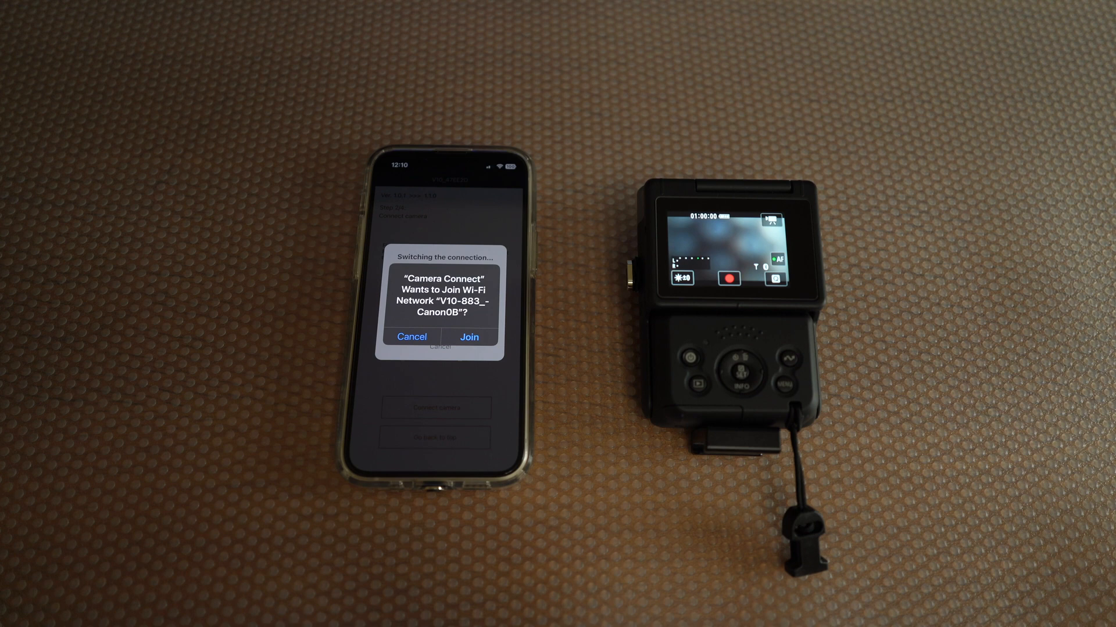
left_click(468, 336)
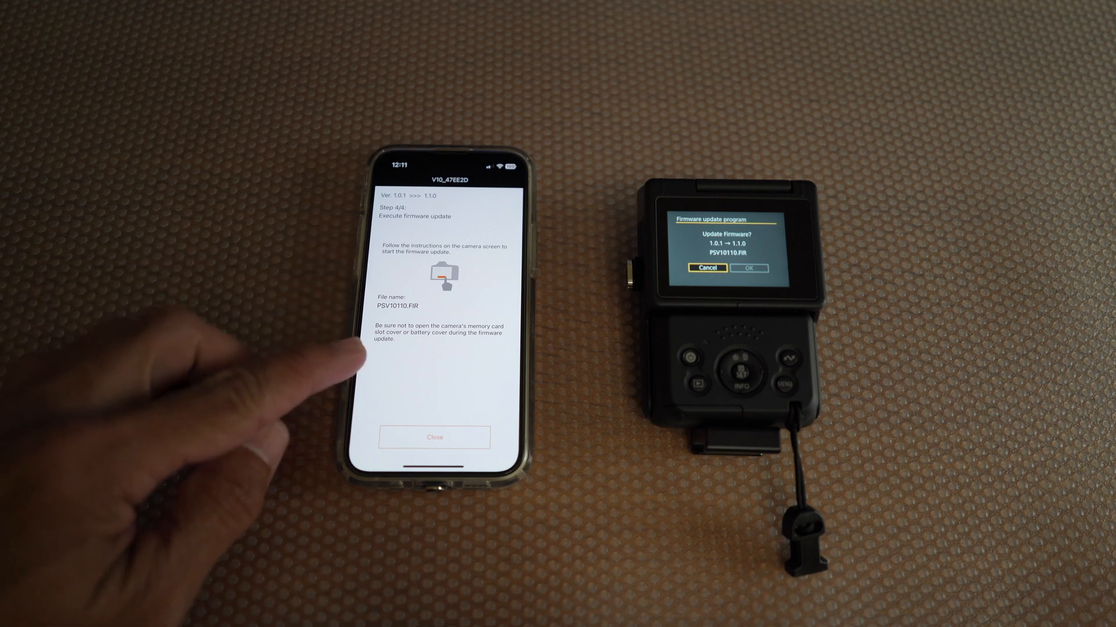
mouse_move(341, 362)
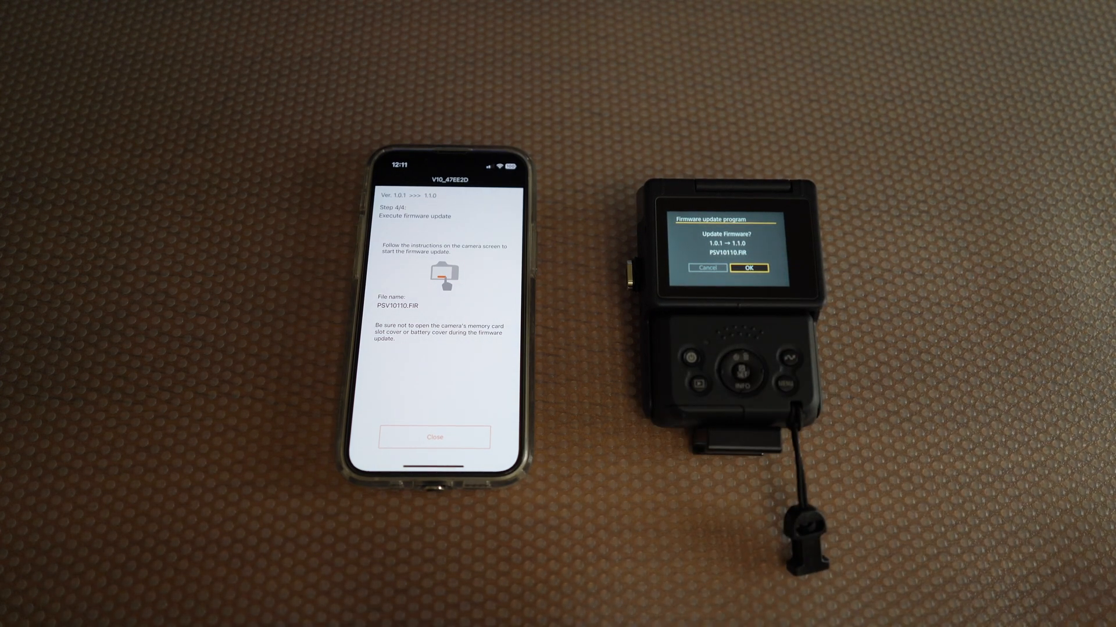
Confirm OK on the camera's Update Firmware prompt to start installing 1.1.0.
left_click(736, 367)
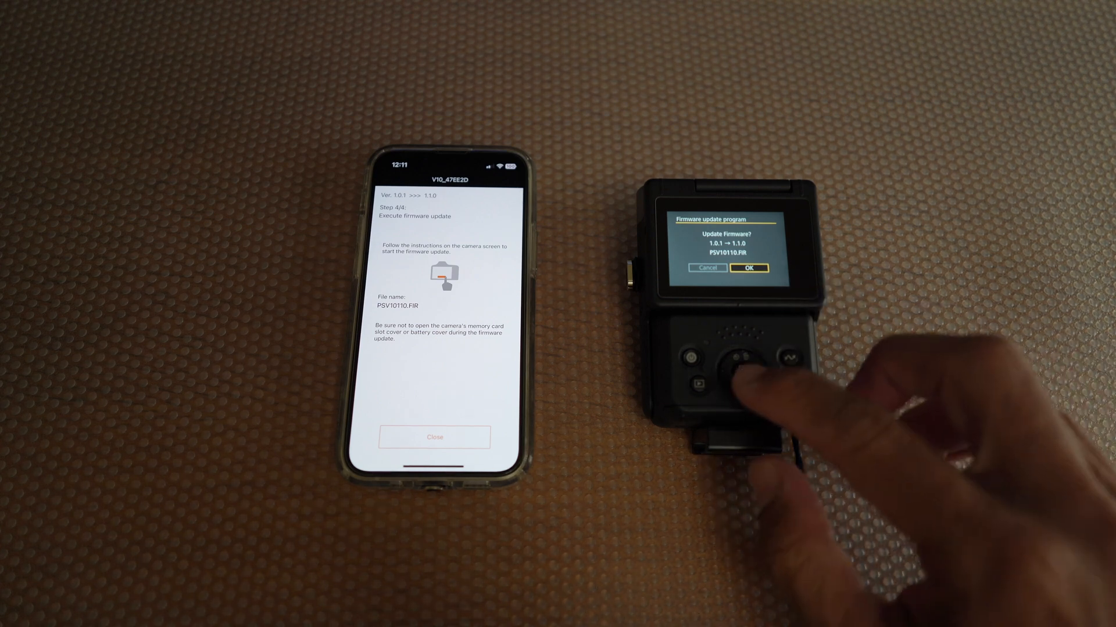
left_click(747, 267)
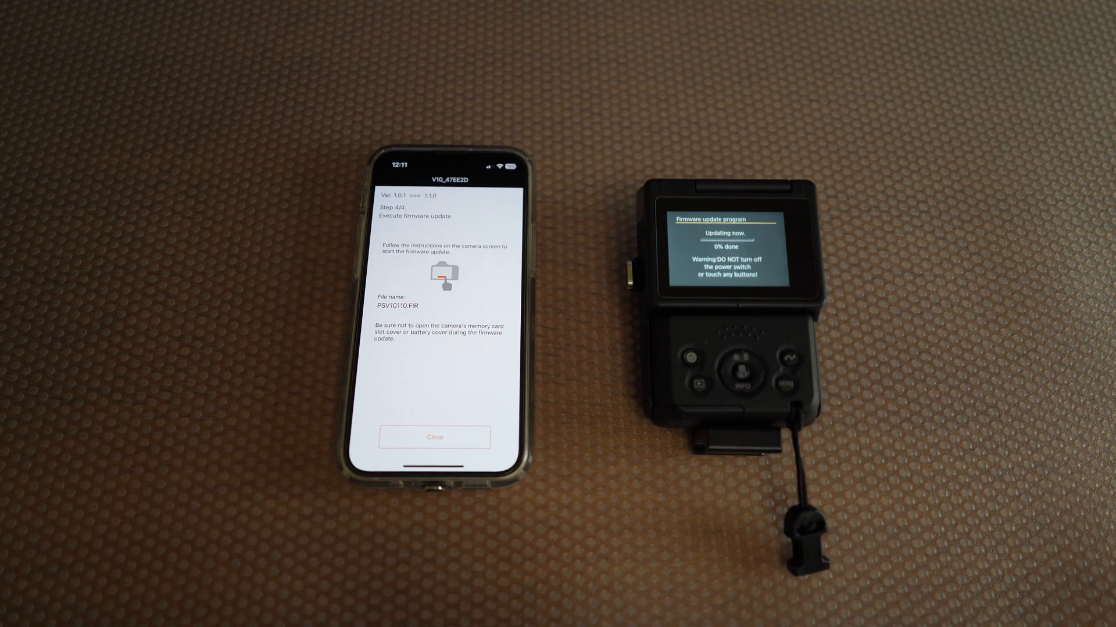